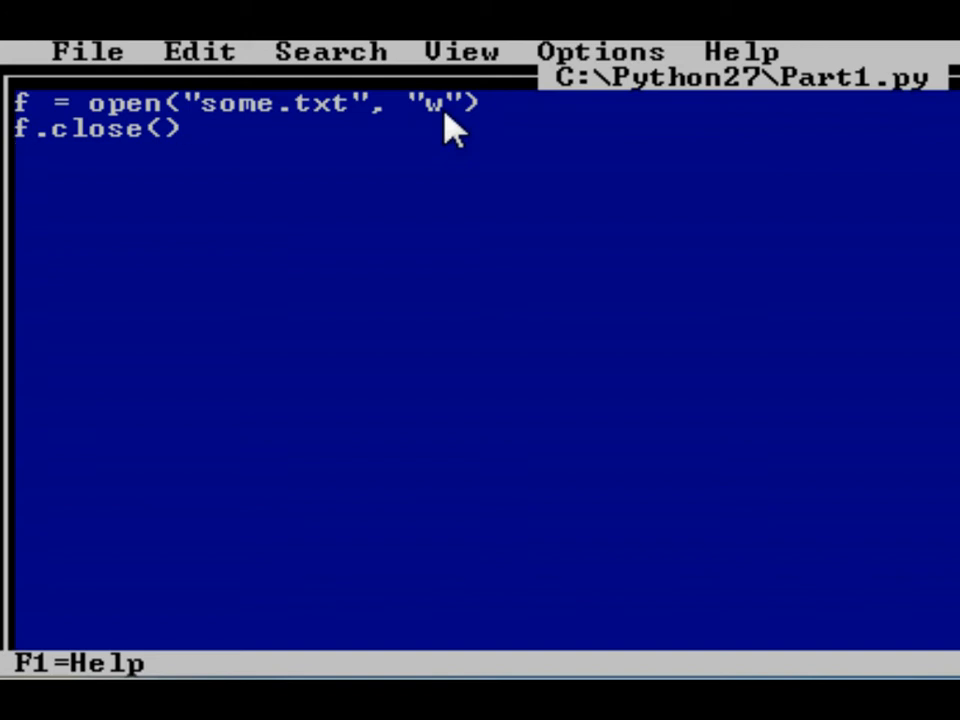
Exit MS-DOS Editor after reviewing Part1.py, which opens and closes some.txt
left_click(195, 133)
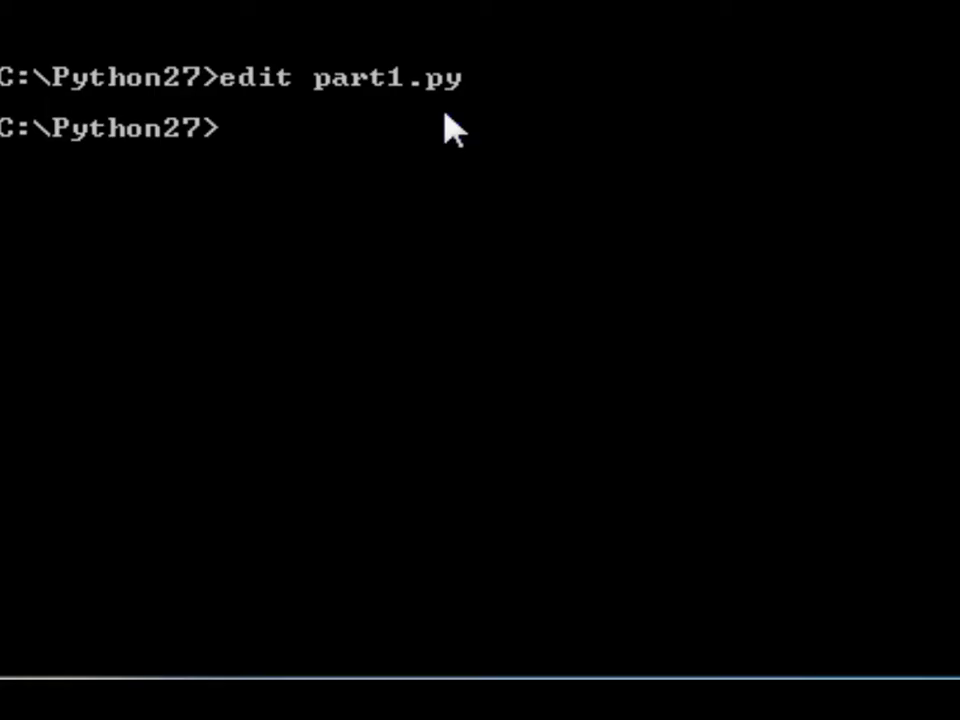
Run python part1.py to create some.txt, then list the folder's *.txt files
type("p")
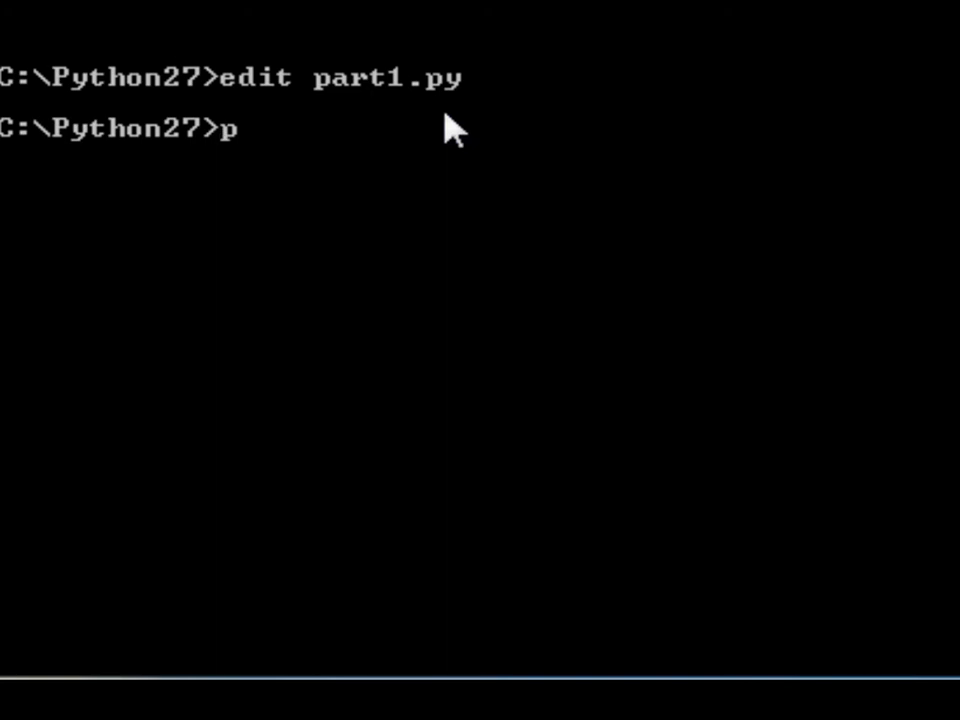
type("ython")
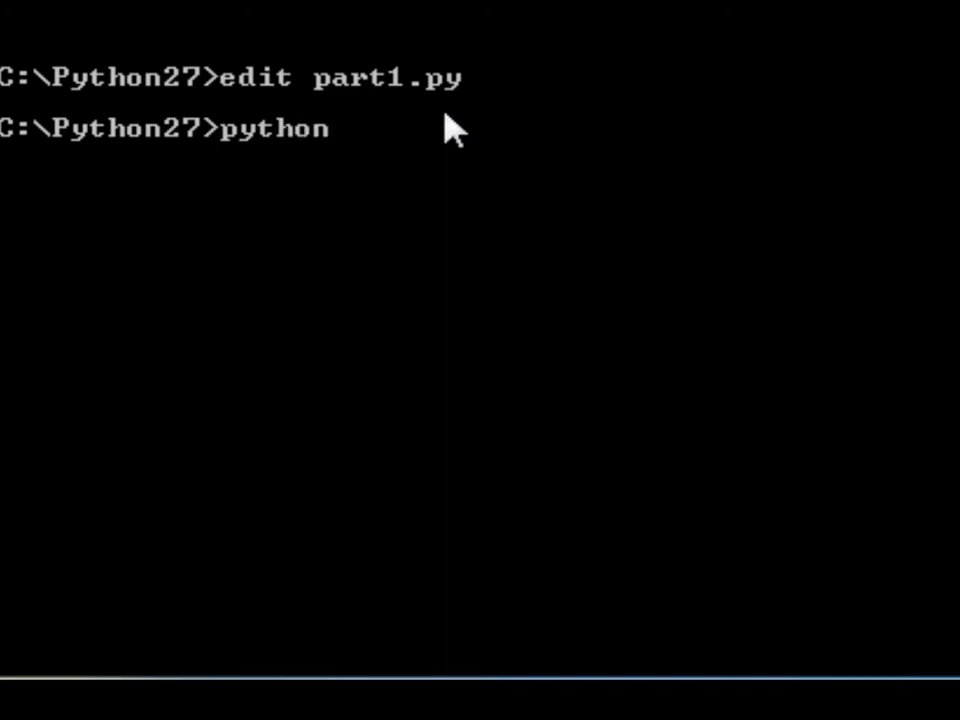
type("part")
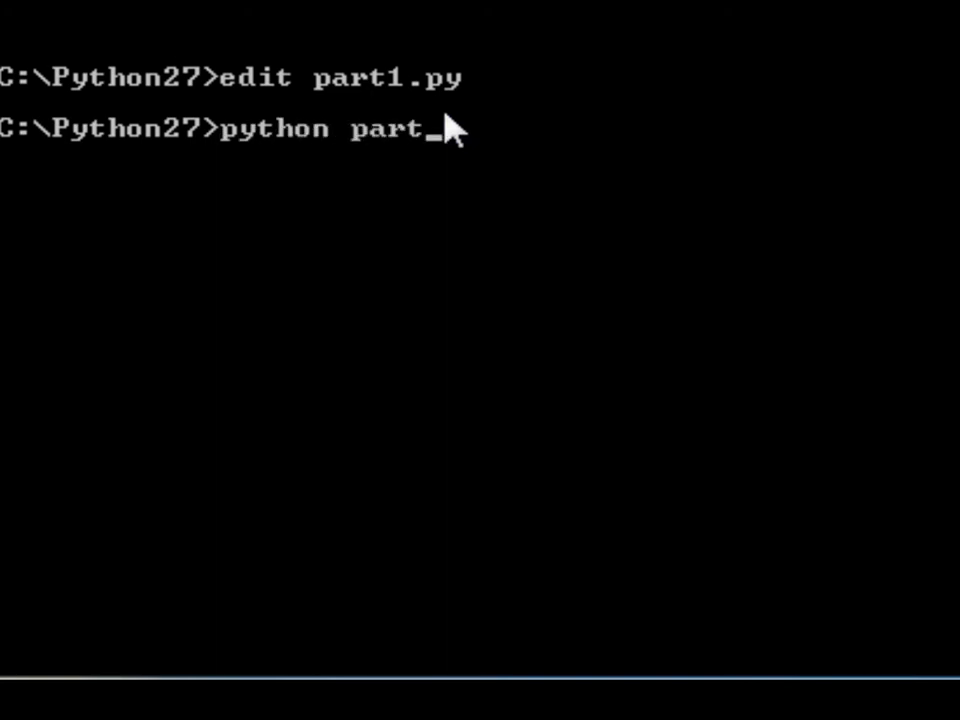
type("1.py")
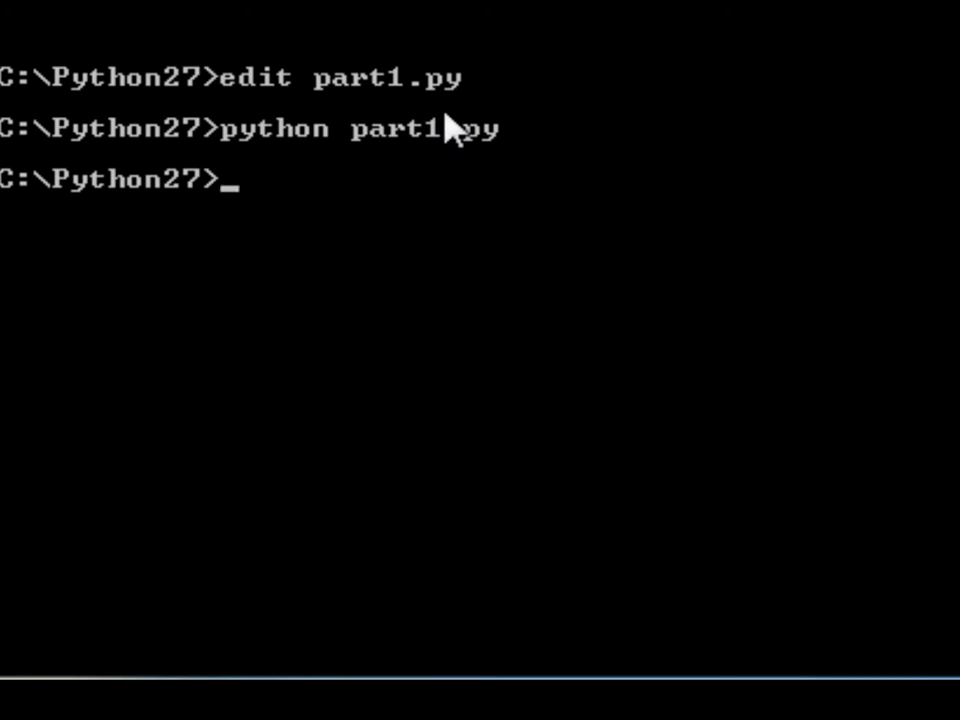
type("dir")
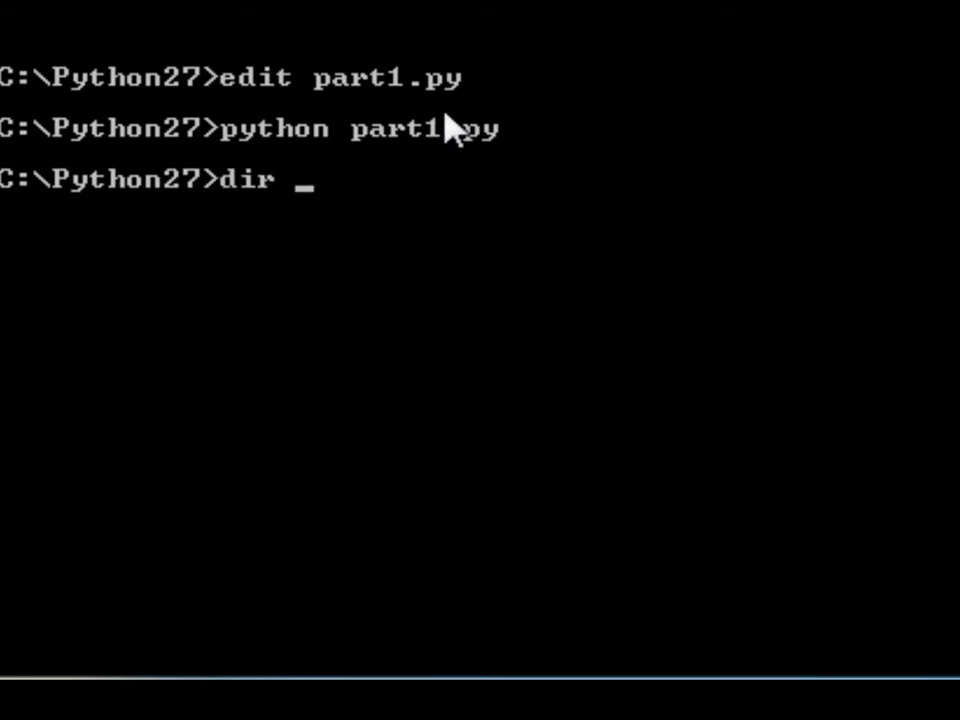
type("*.txt")
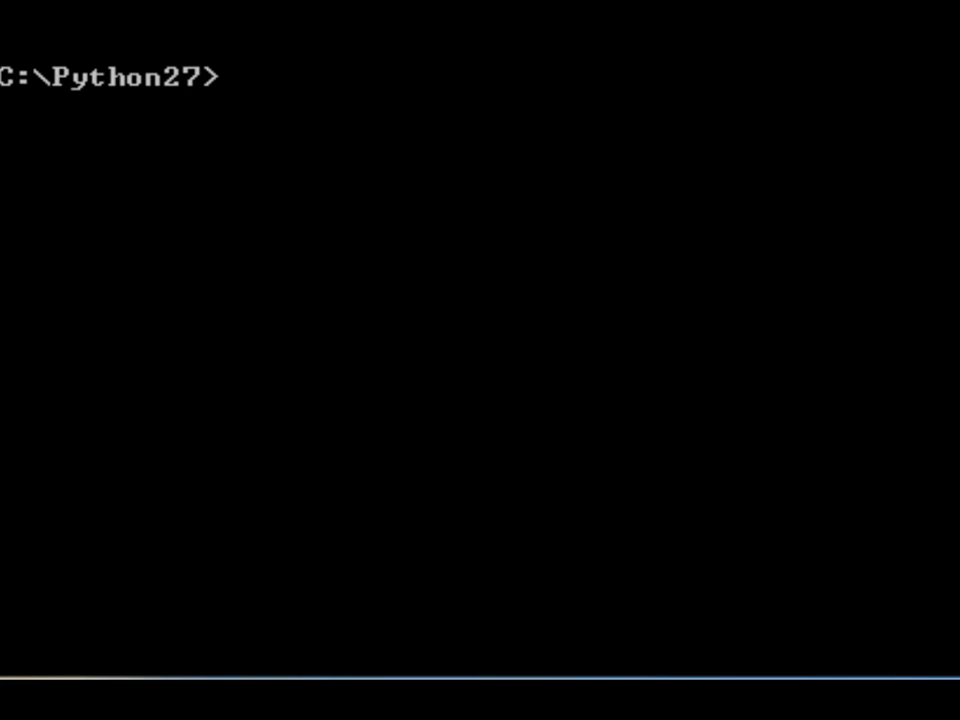
Launch MS-DOS Editor on test.py with the edit command
type("edit")
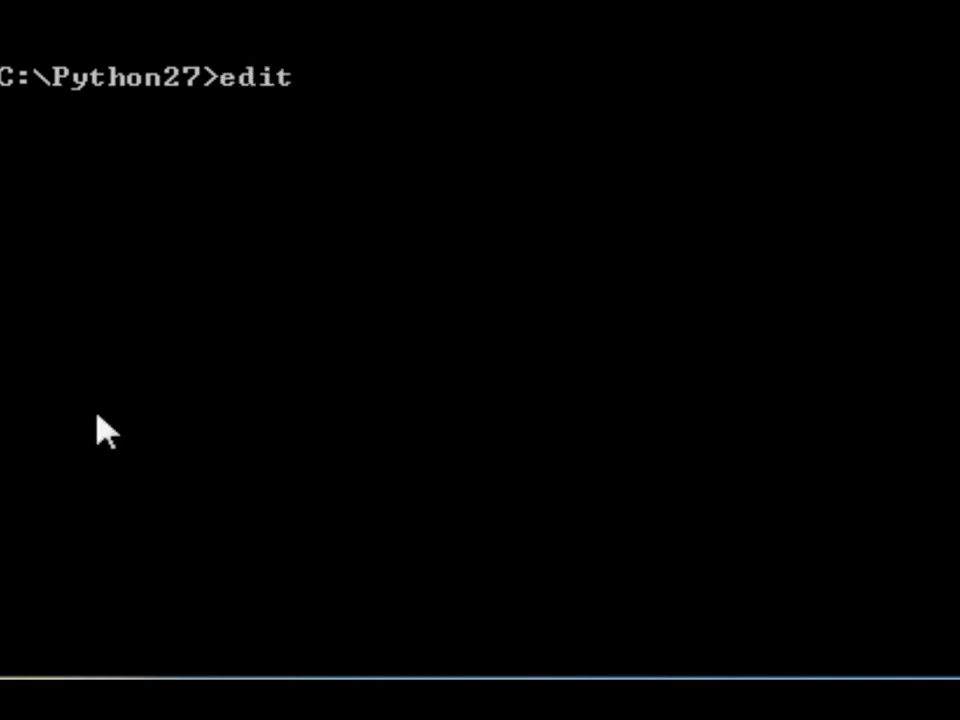
type("test")
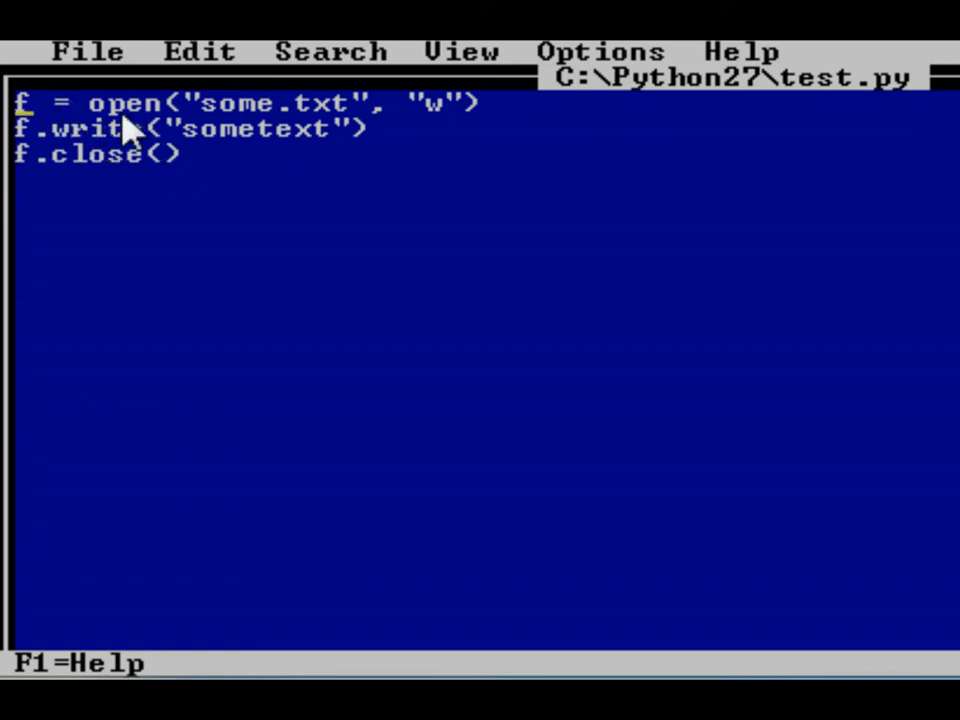
mouse_move(445, 135)
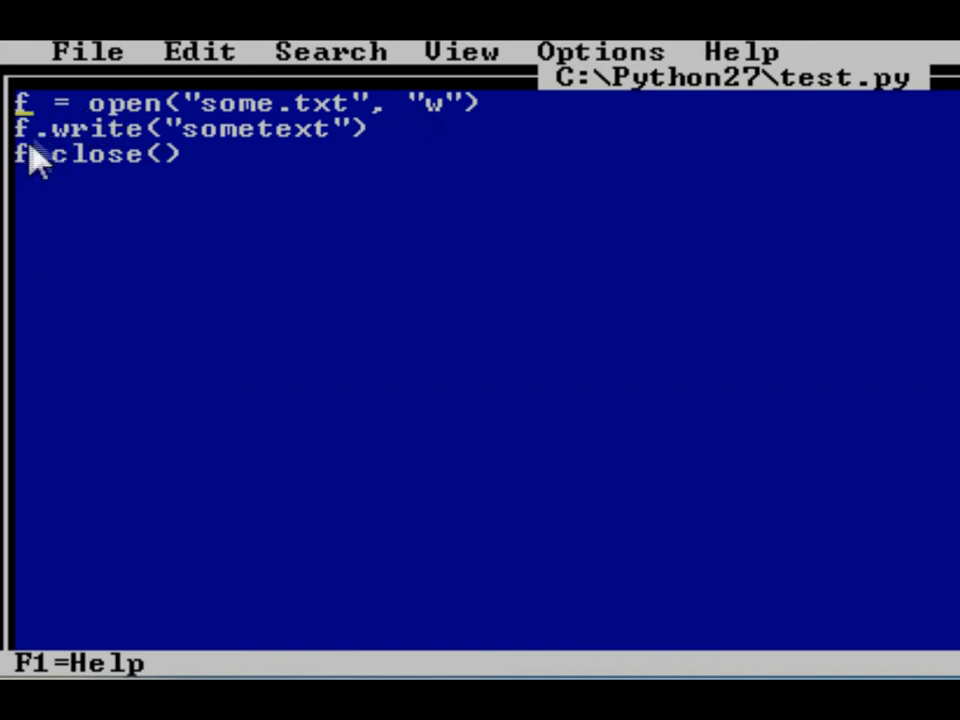
mouse_move(150, 155)
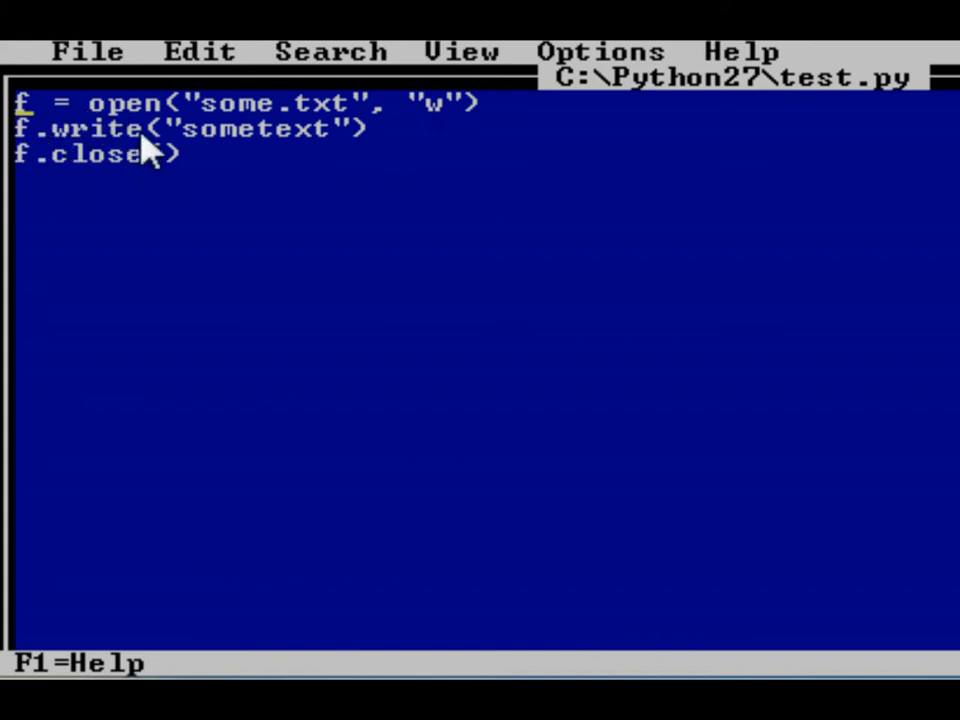
mouse_move(340, 150)
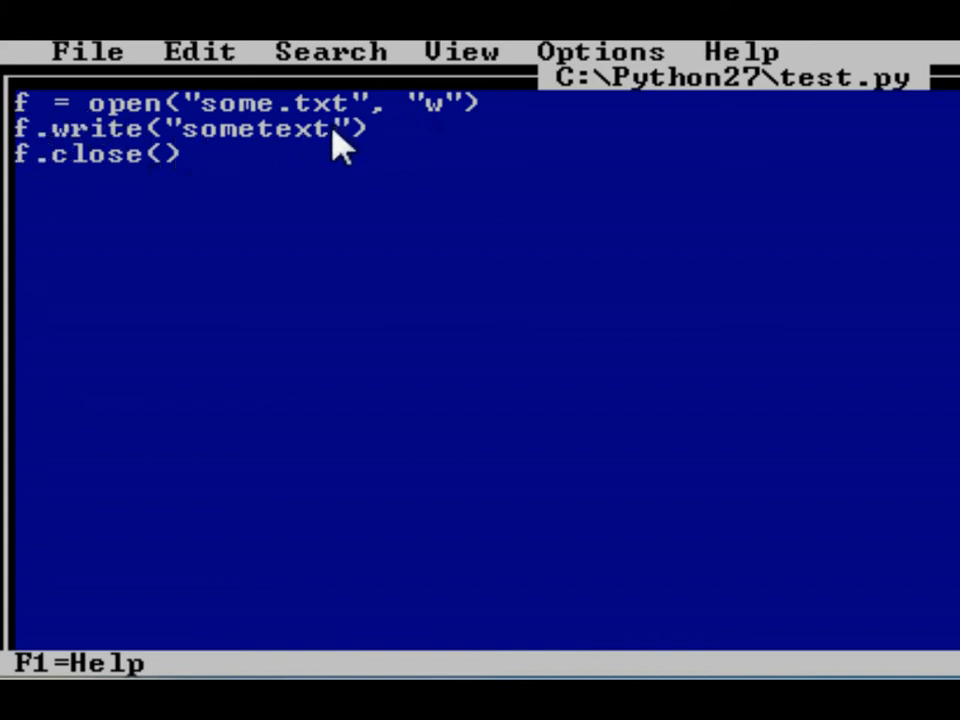
mouse_move(117, 213)
type("del some.txt")
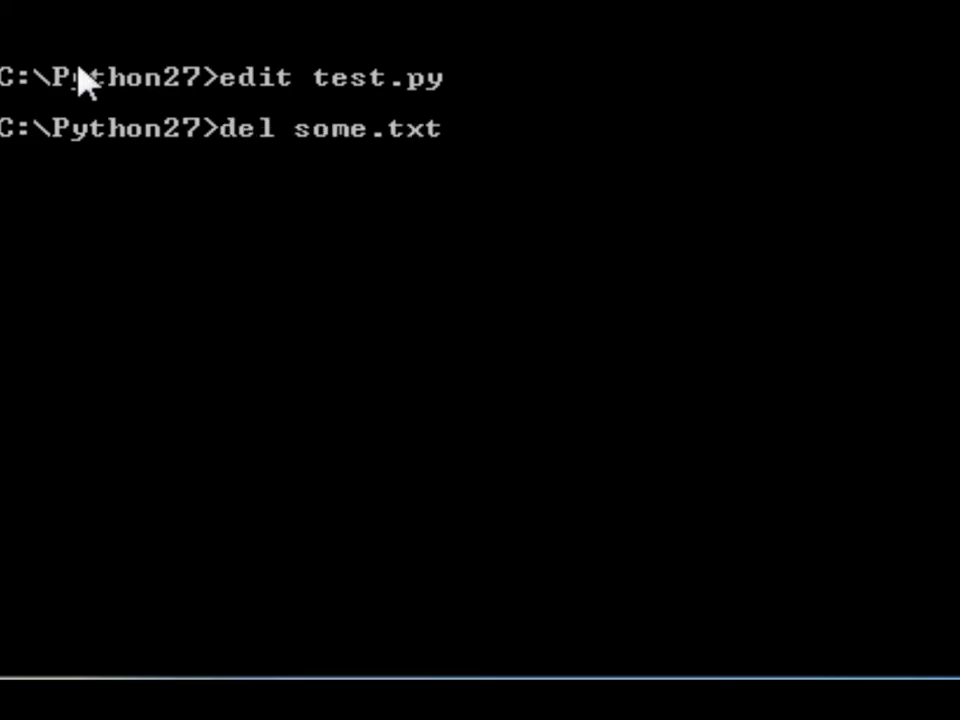
Enter python commands to run part1.py and the test script
type("python part1.py")
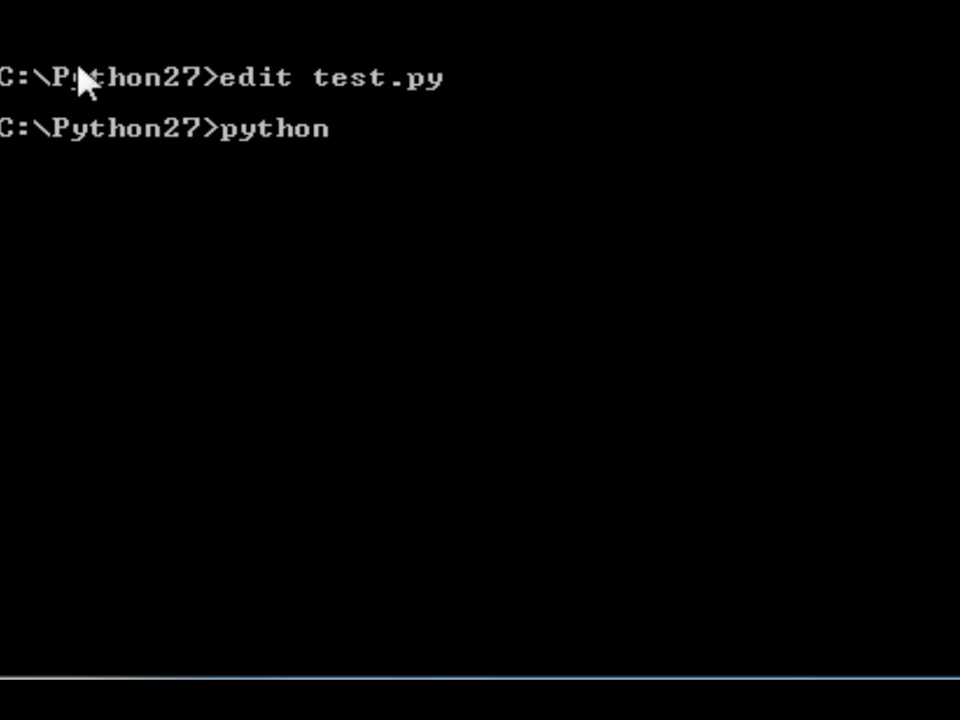
type("text")
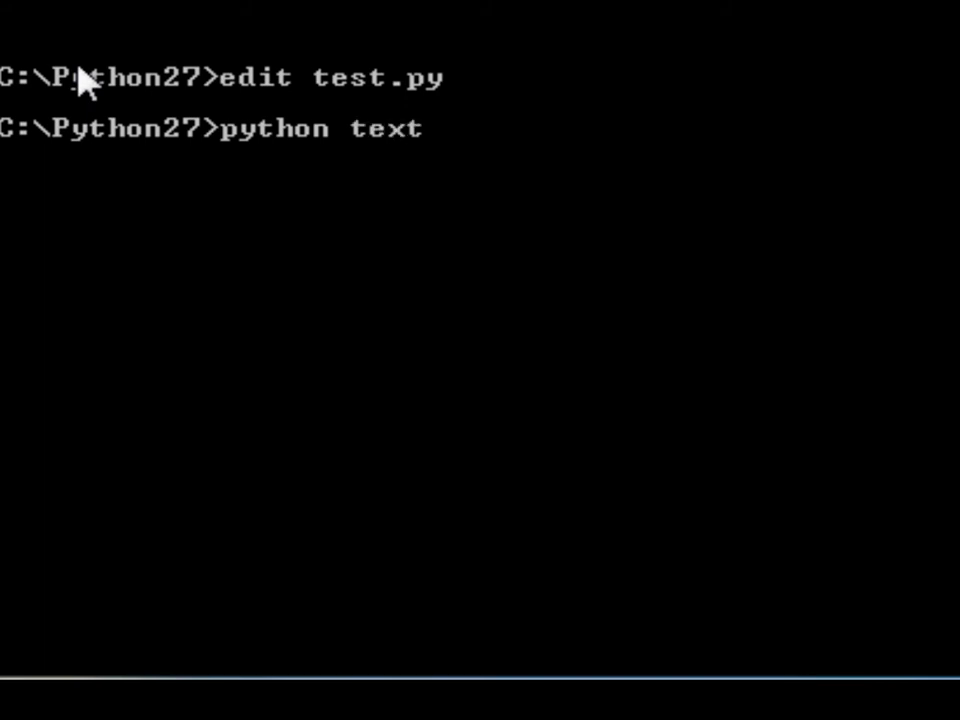
type(".py")
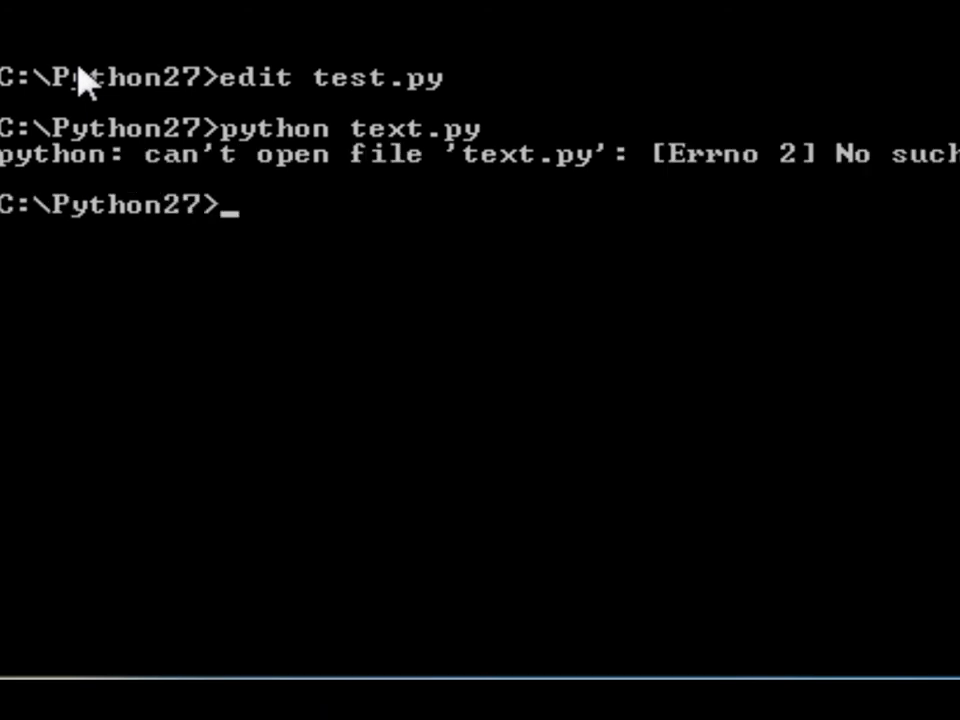
type("python text.ny")
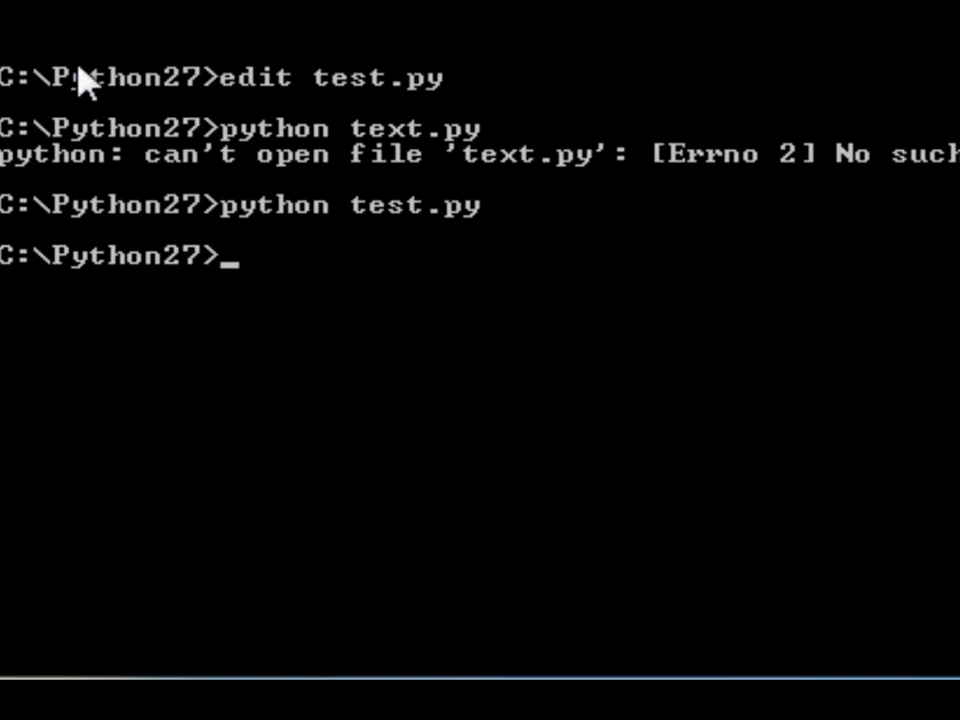
List the Python27 folder with dir and open some.txt in the editor
key("Return")
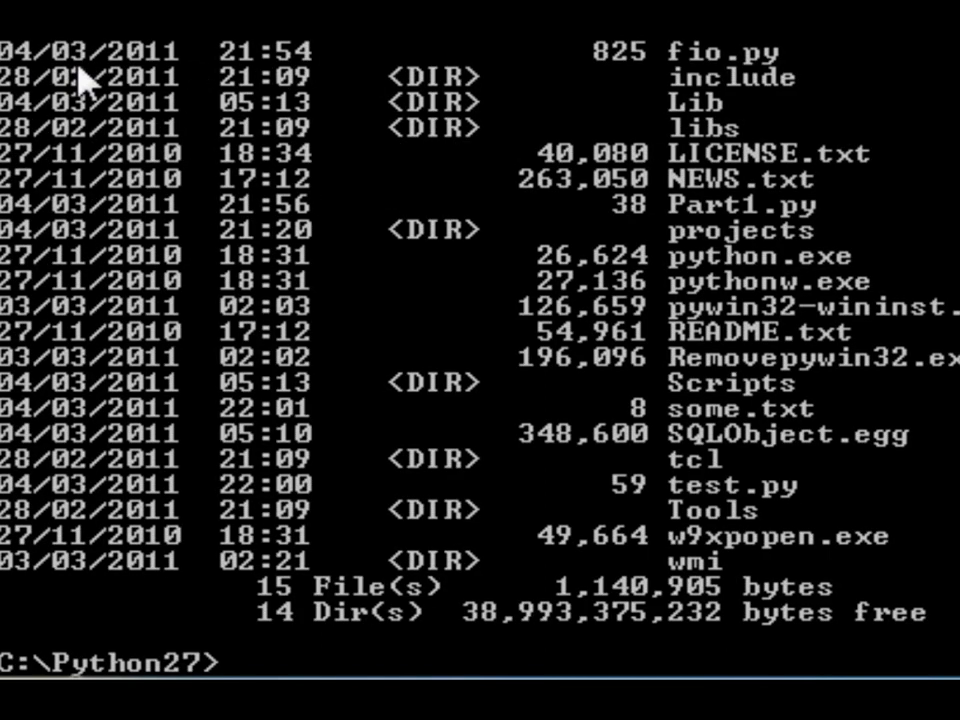
type("dir *.txt")
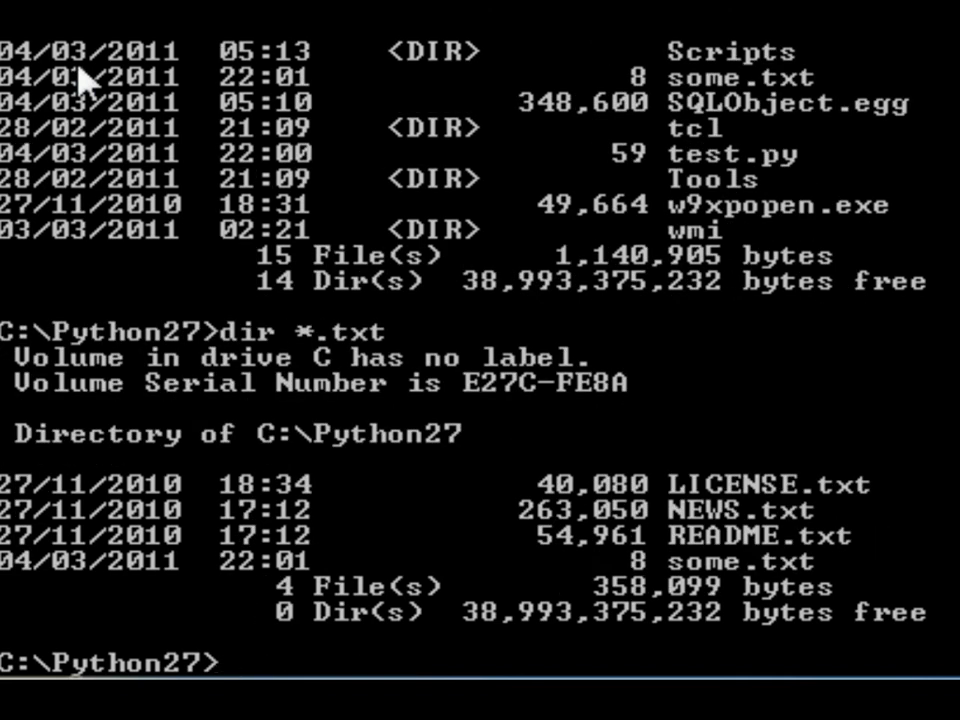
type("edit so")
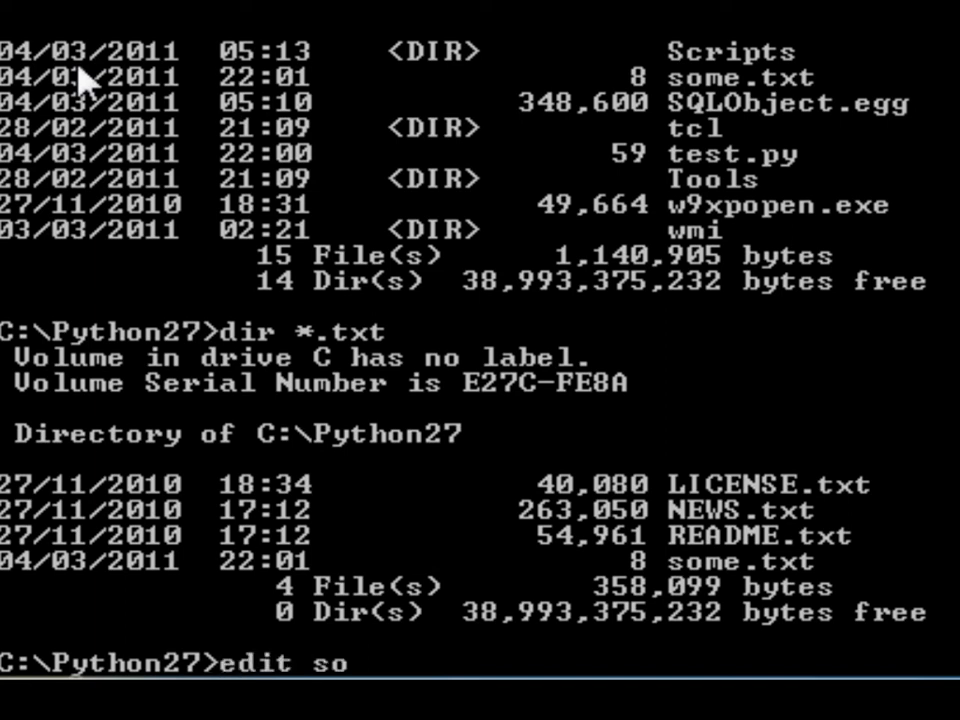
type("me.txt")
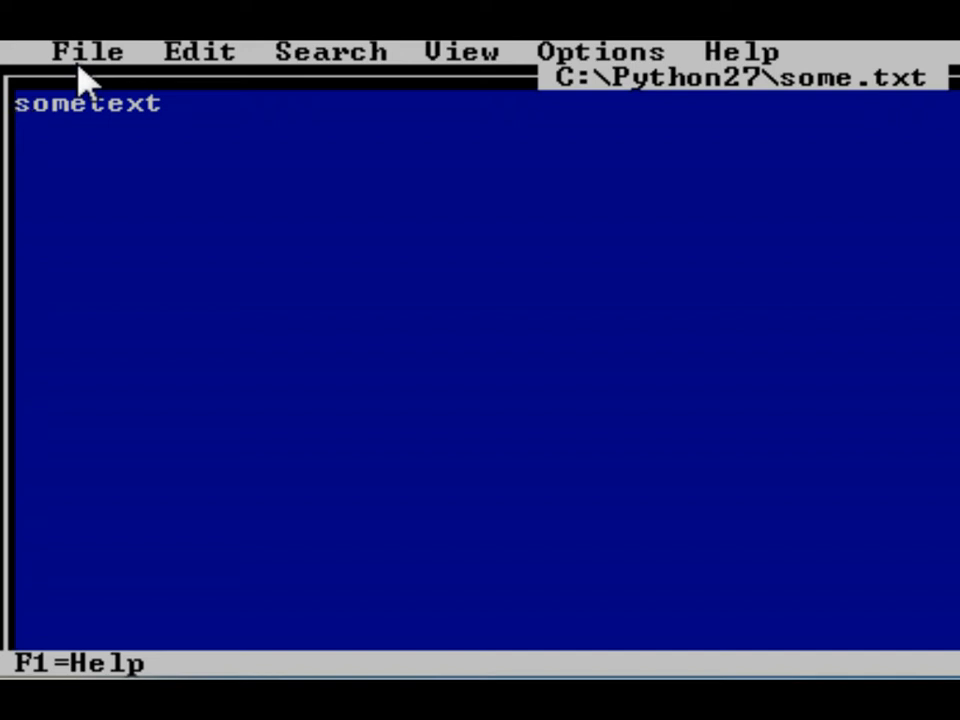
Open the File menu to exit the editor after checking some.txt holds sometext
left_click(85, 50)
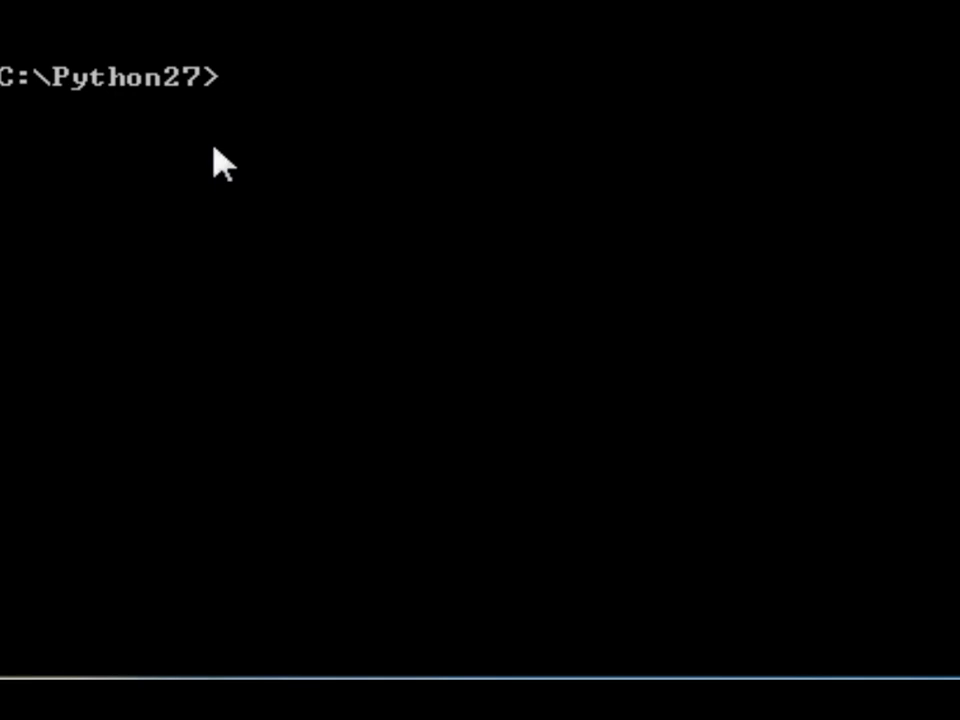
type("edit tes")
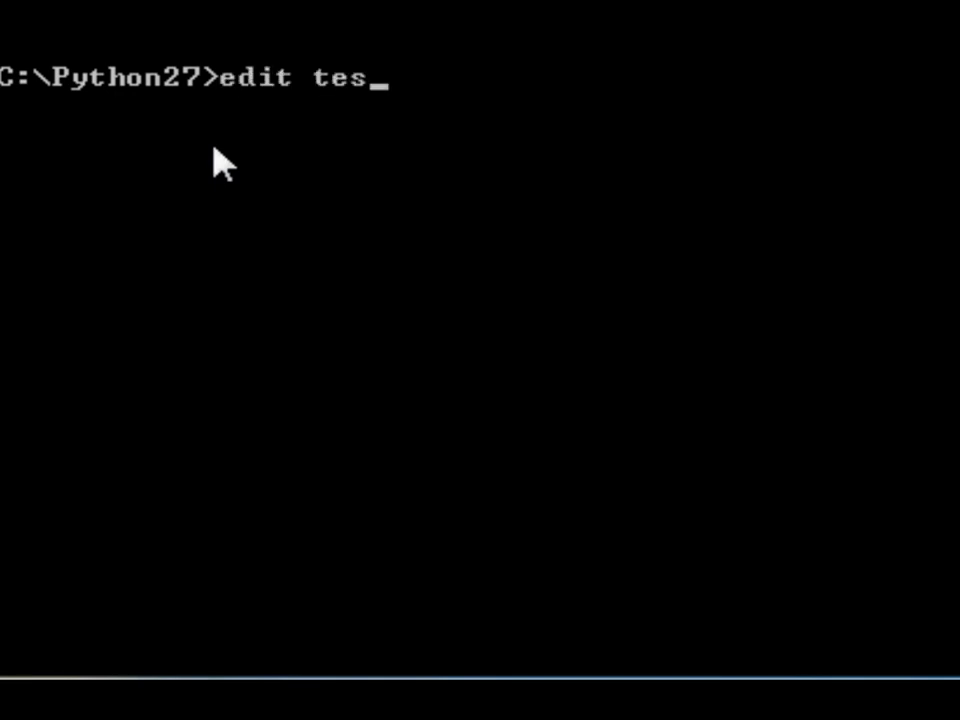
key("Enter")
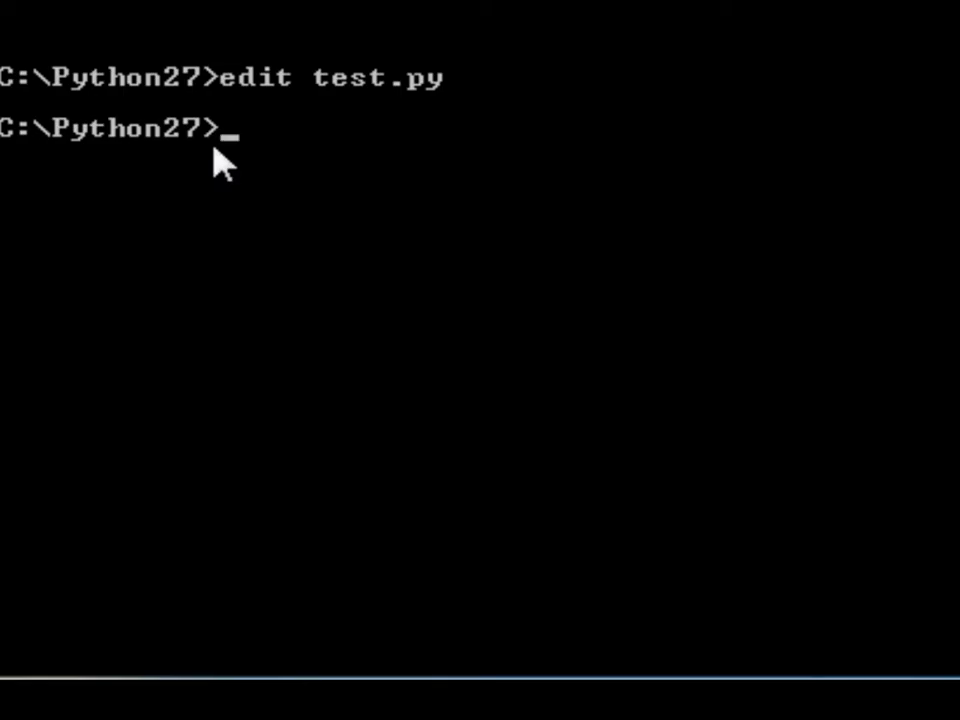
type("edit")
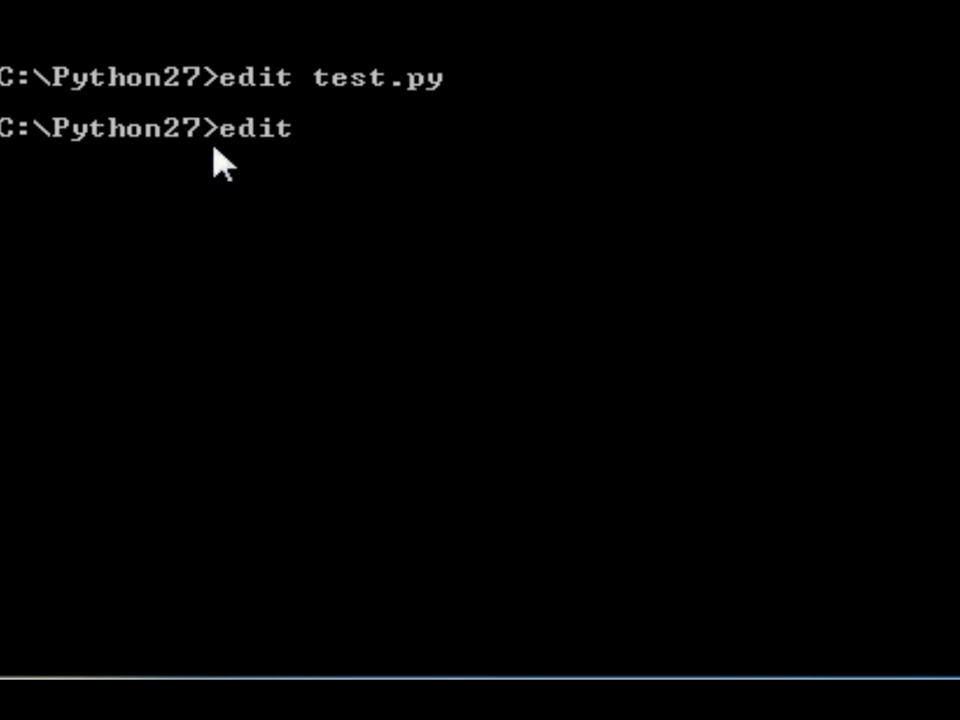
type("some.")
type("sometex")
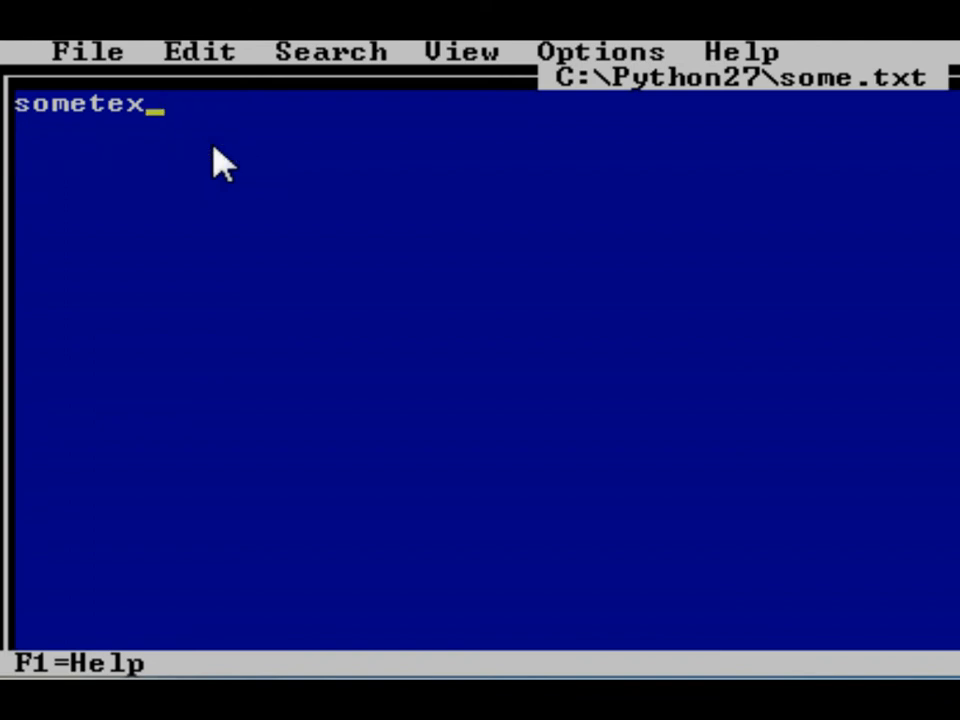
type("thon27>edit some.txt")
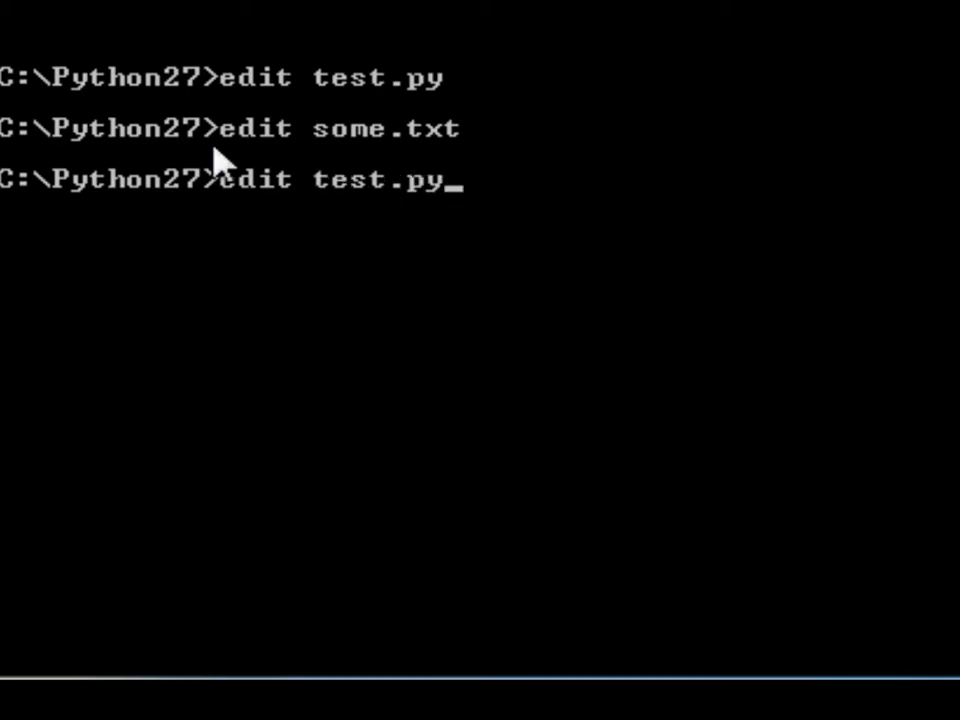
Run python test.py, then open some.txt in MS-DOS Editor
type("python test.py")
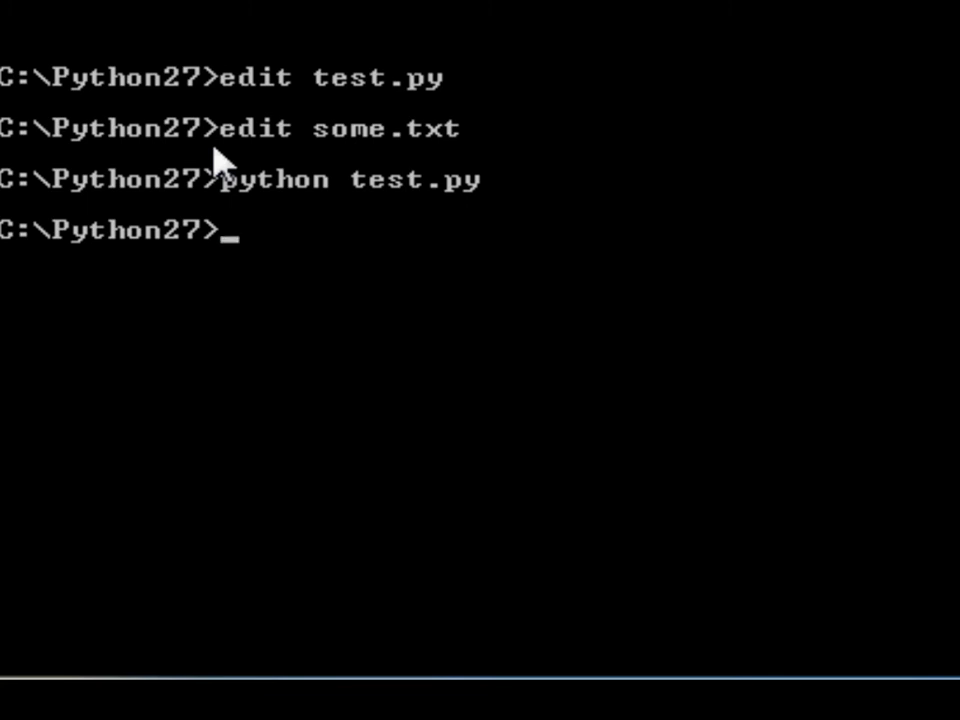
type("edit so")
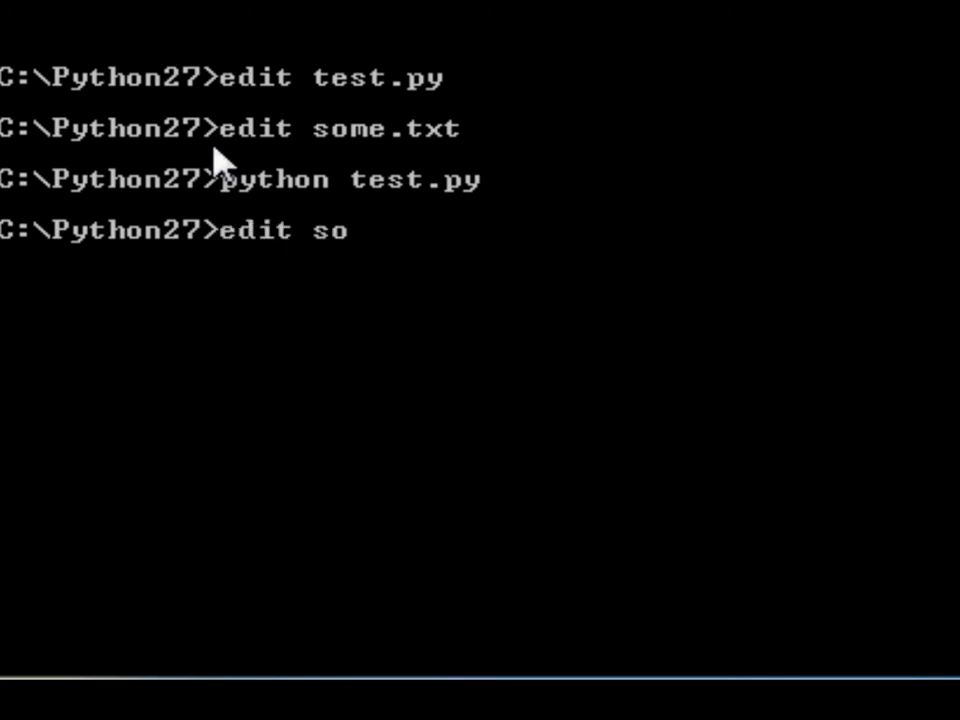
key("Enter")
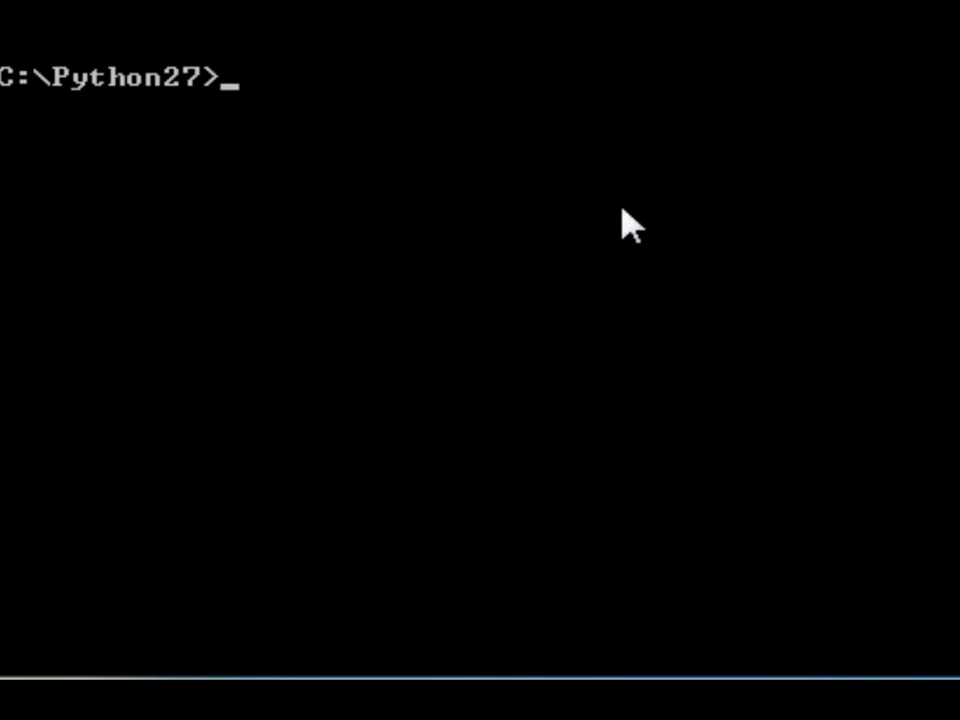
Open test.py in MS-DOS Editor with the edit command
type("edit")
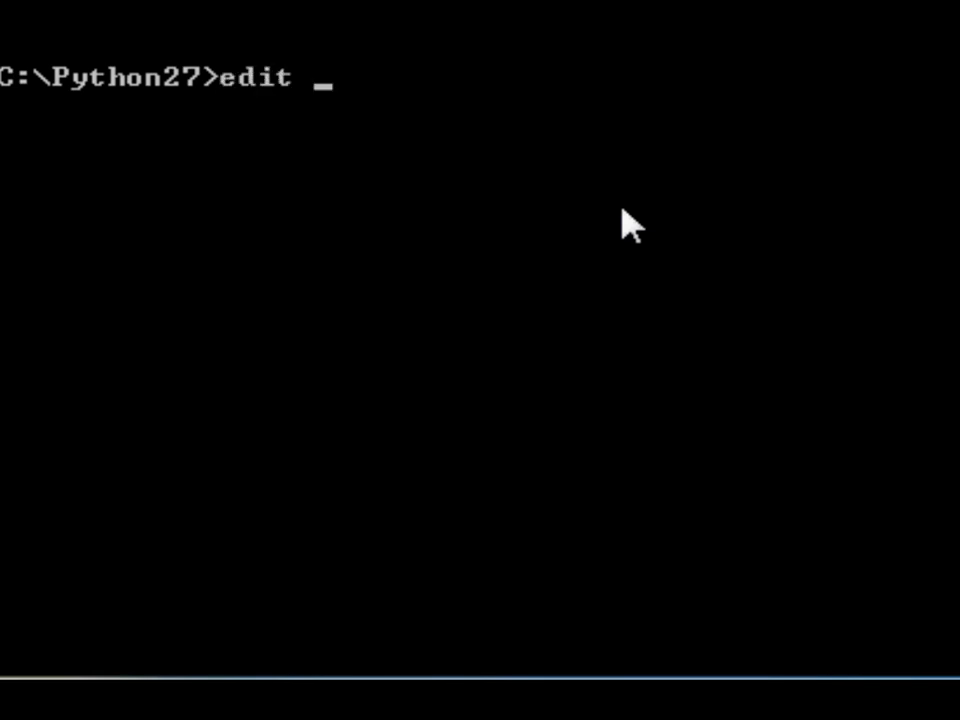
type("test.")
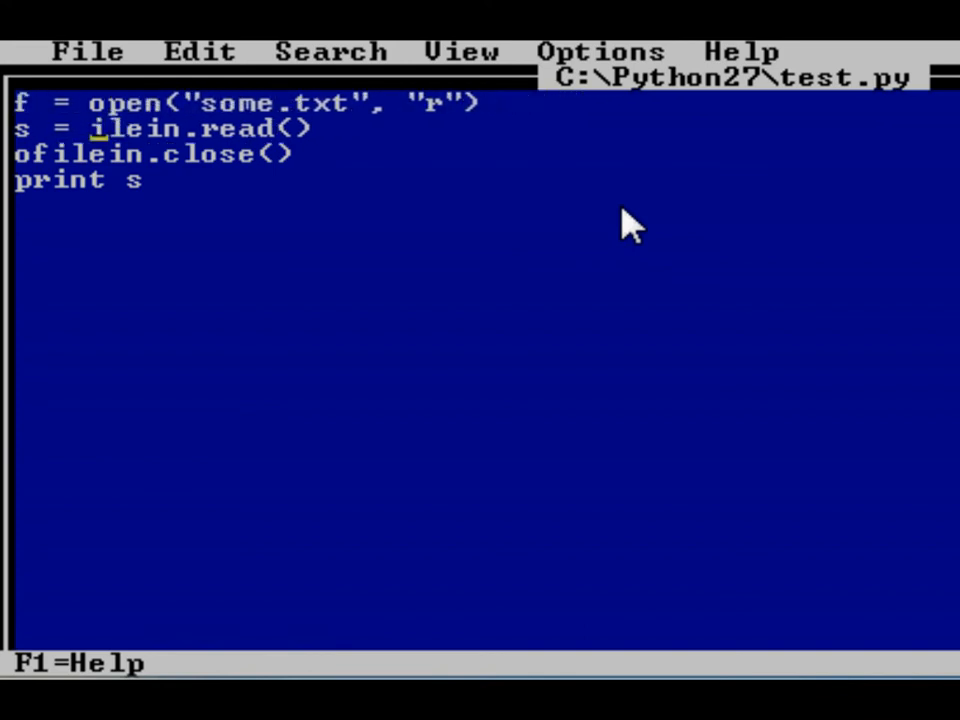
Change the read and close lines to use f, save test.py on exit, and type python test.py
type("f")
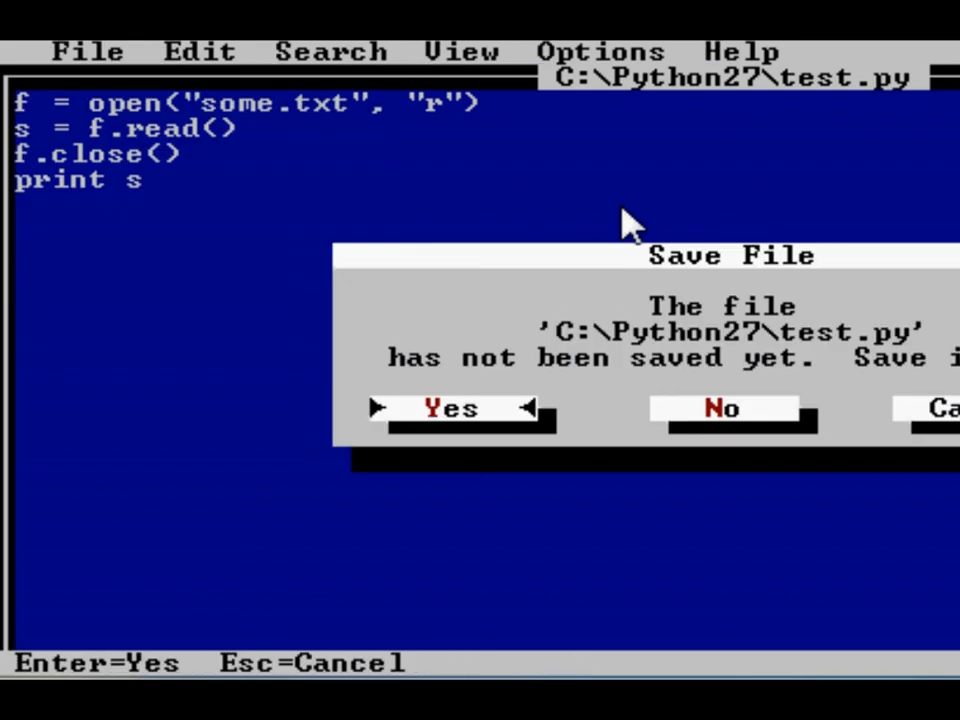
left_click(449, 408)
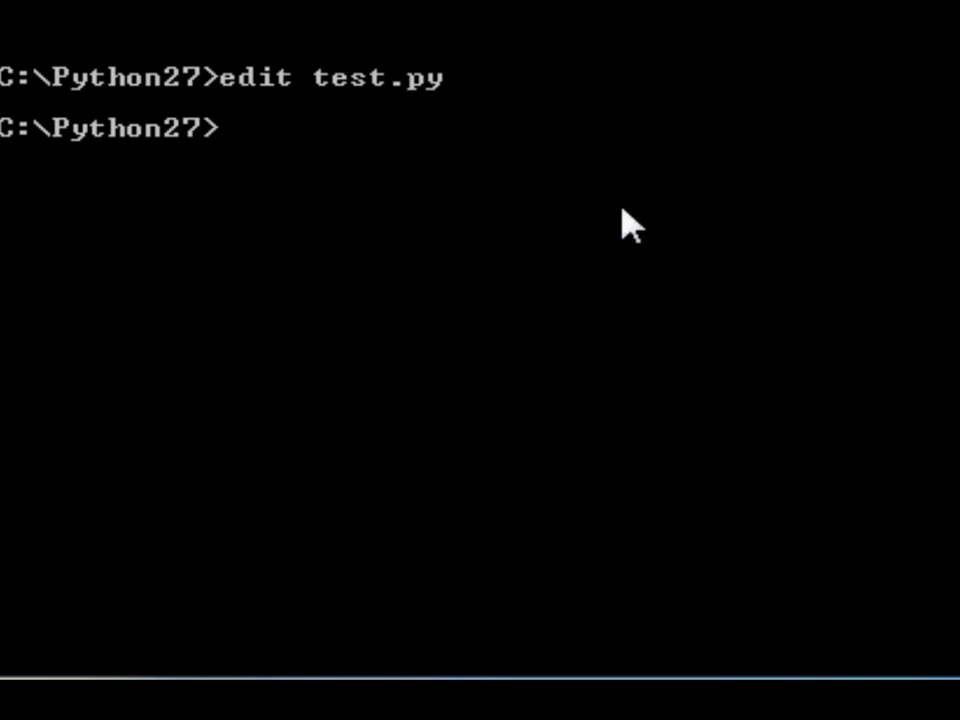
type("python test.py")
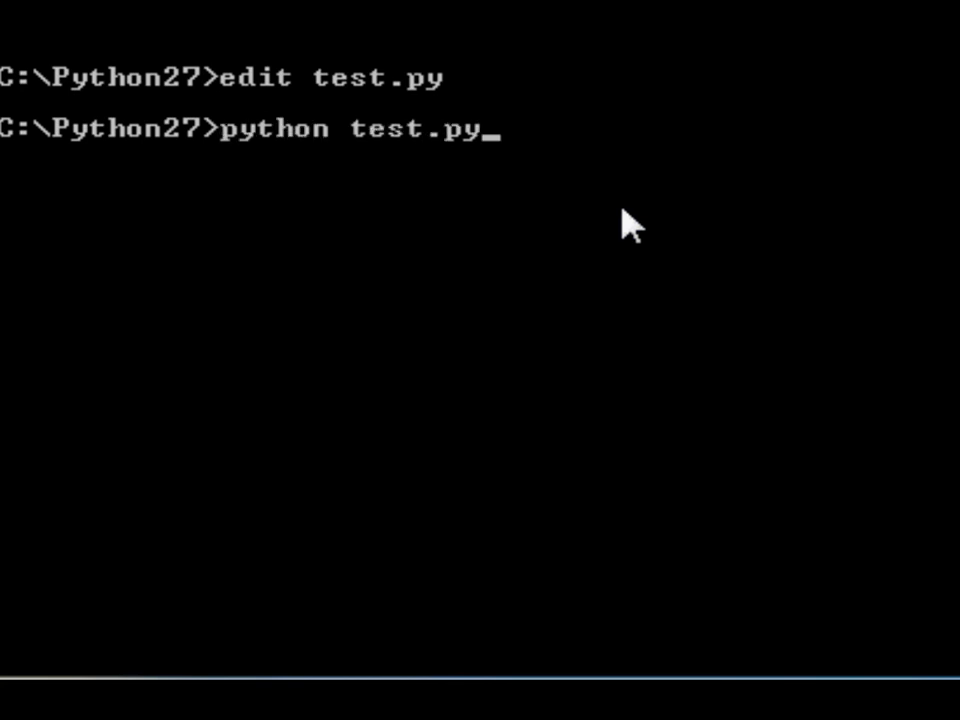